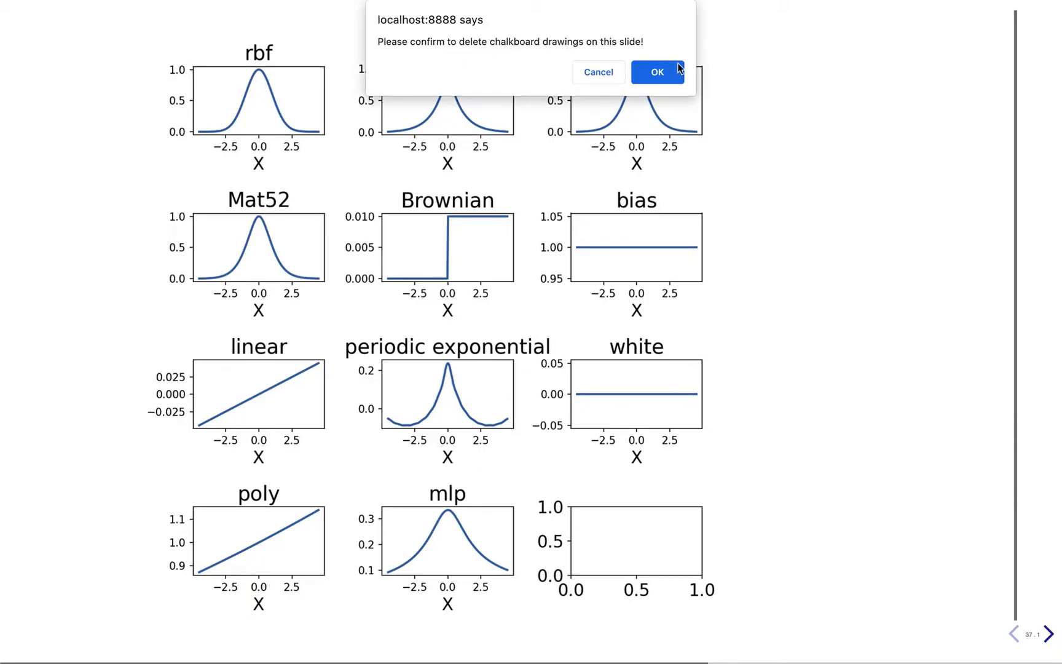
Step: Confirm deletion of the chalkboard drawings on the kernel plots slide
{"action": "left_click", "coordinate": [656, 73]}
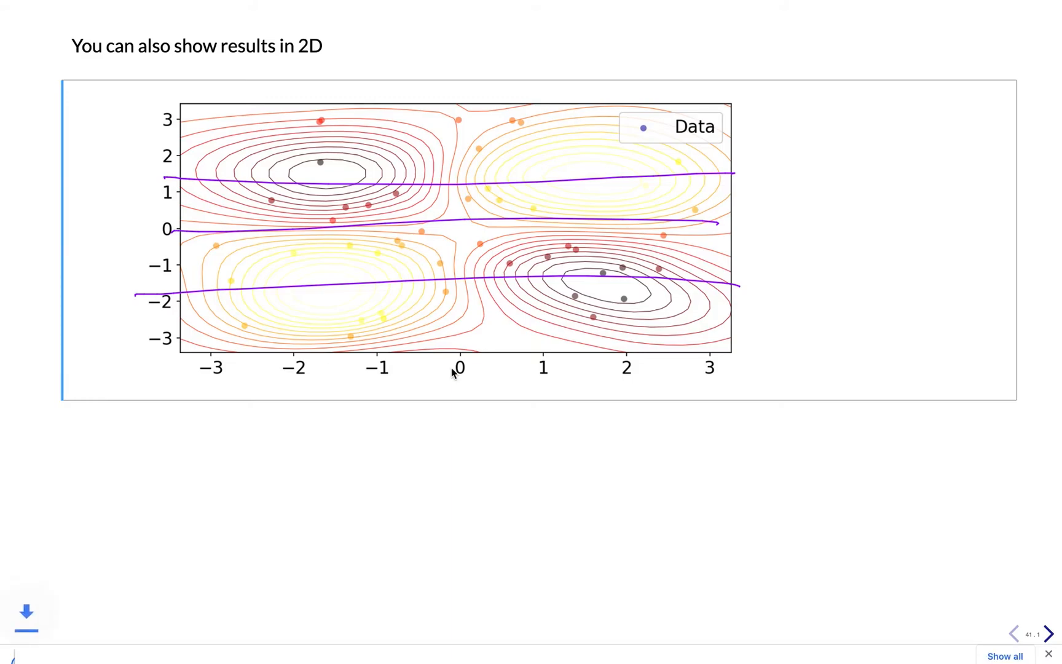
Step: Click the chalkboard pen button at the bottom-left of the 2D results slide
{"action": "left_click", "coordinate": [26, 612]}
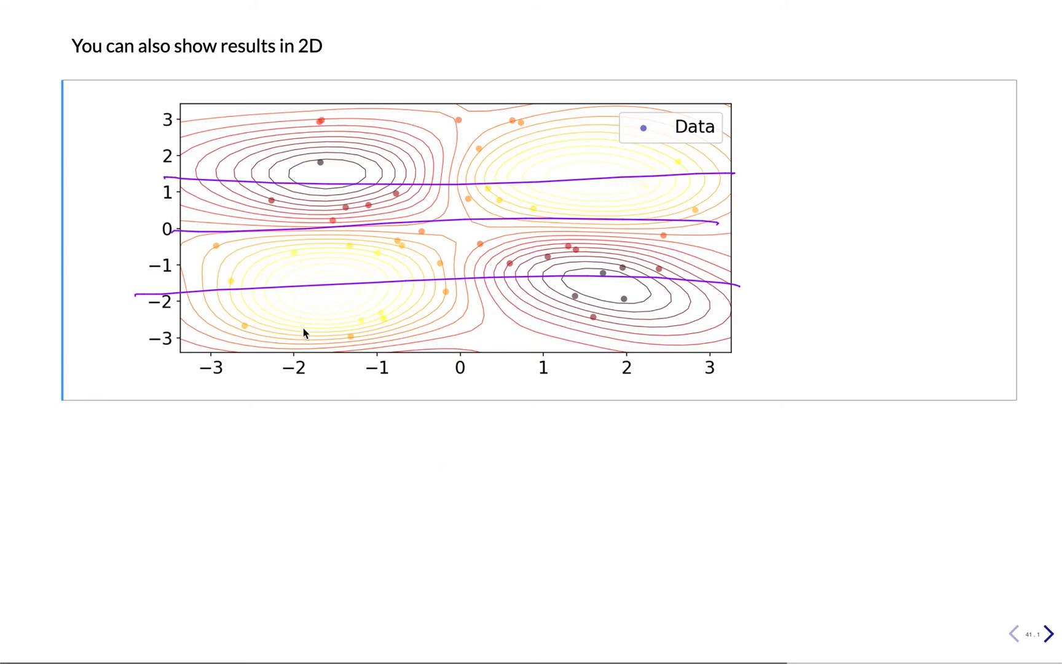
{"action": "mouse_move", "coordinate": [311, 448]}
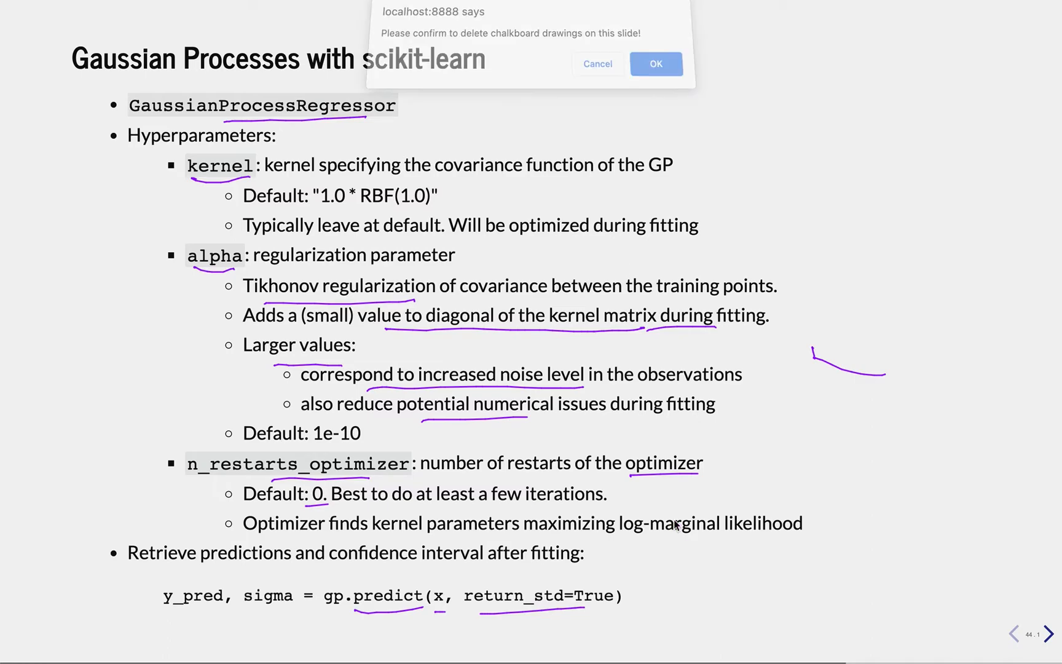
Step: Confirm deletion of the drawings on the GaussianProcessRegressor slide
{"action": "left_click", "coordinate": [655, 64]}
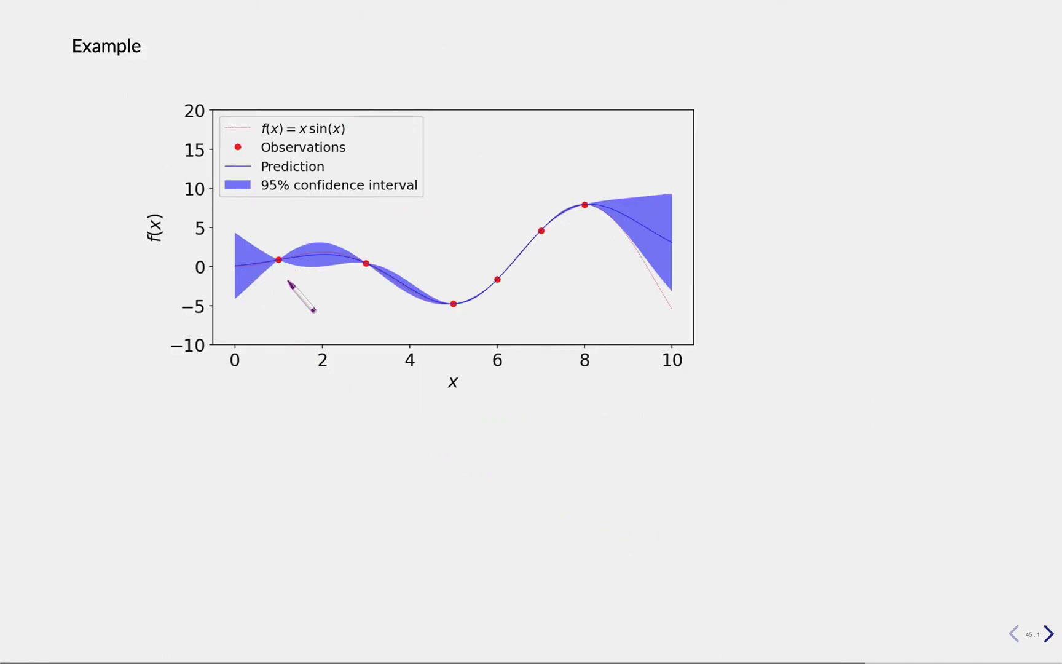
{"action": "mouse_move", "coordinate": [467, 318]}
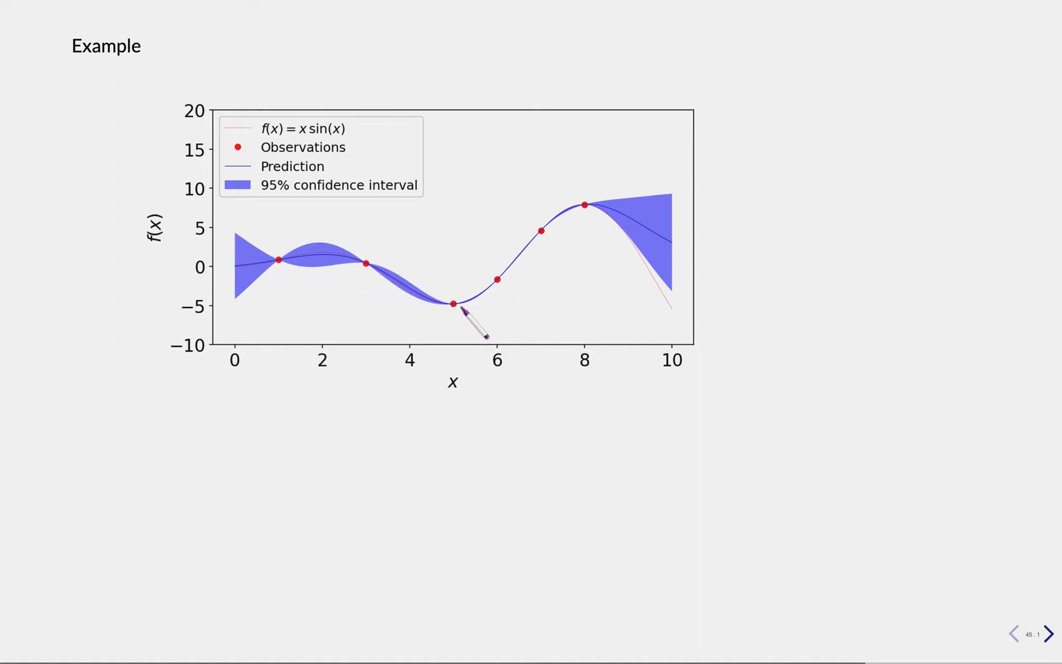
{"action": "mouse_move", "coordinate": [505, 319]}
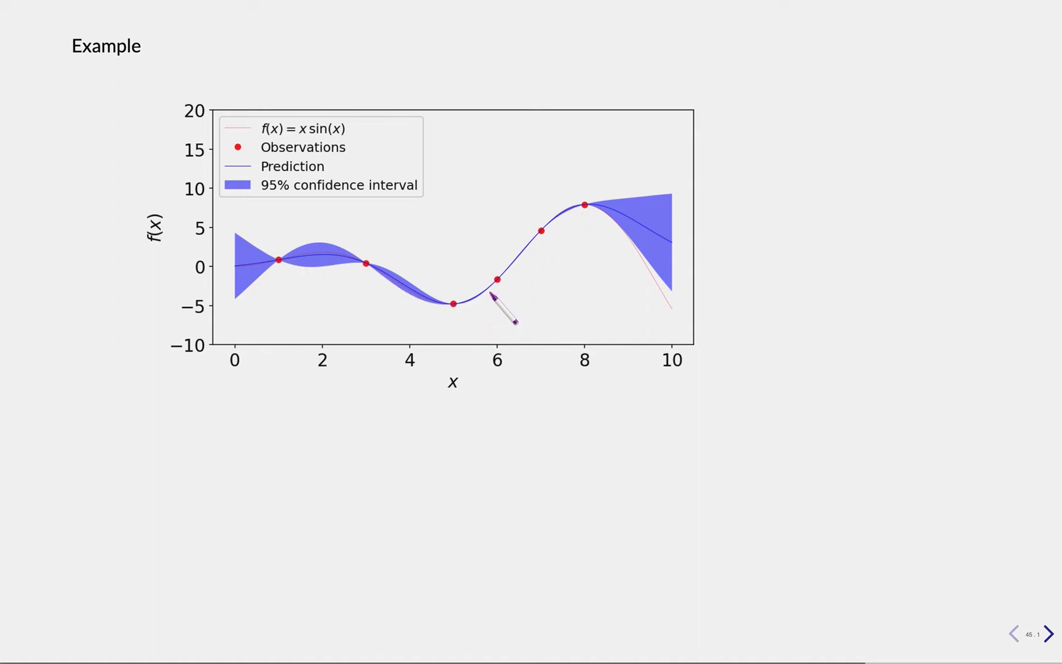
{"action": "mouse_move", "coordinate": [338, 271]}
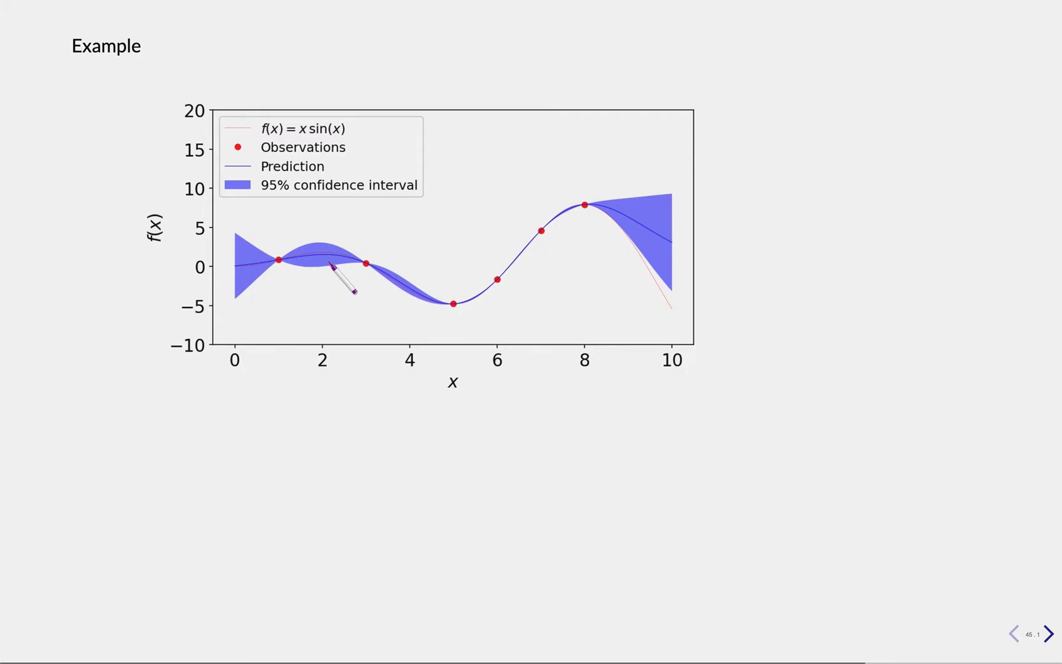
{"action": "mouse_move", "coordinate": [535, 257]}
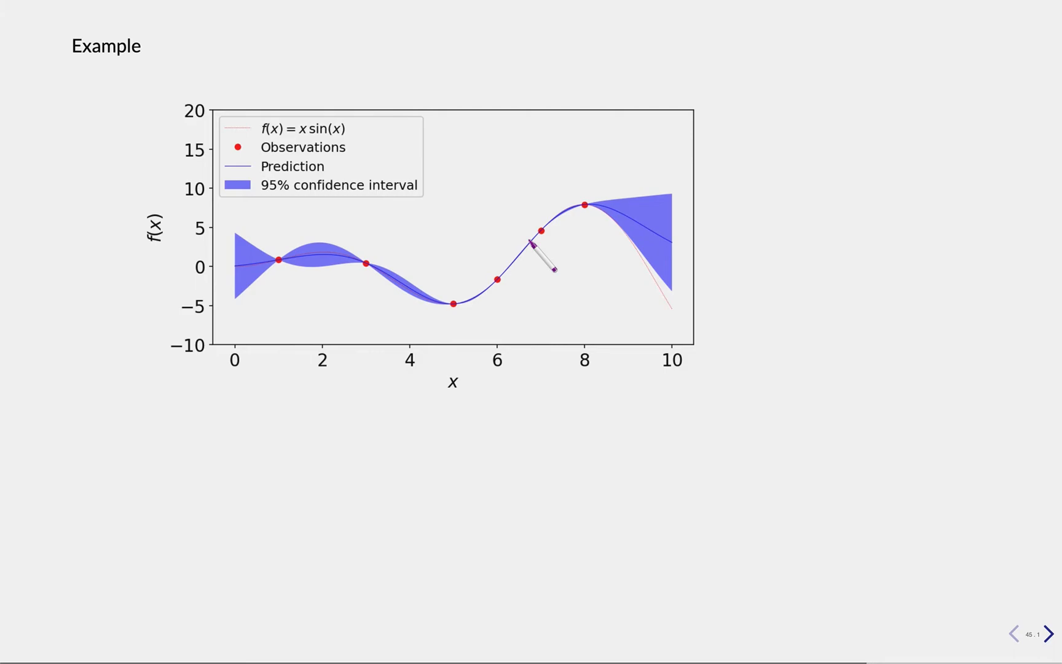
{"action": "mouse_move", "coordinate": [505, 291]}
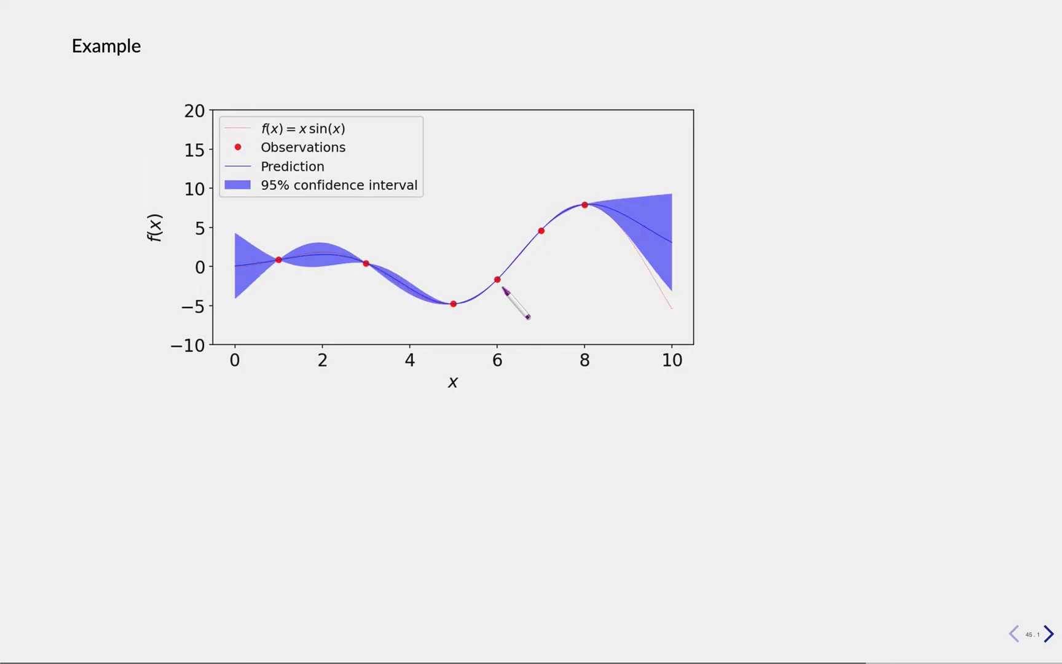